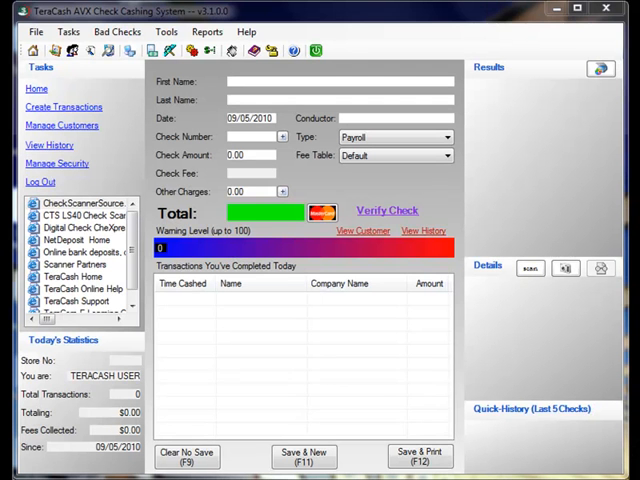
mouse_move(294, 375)
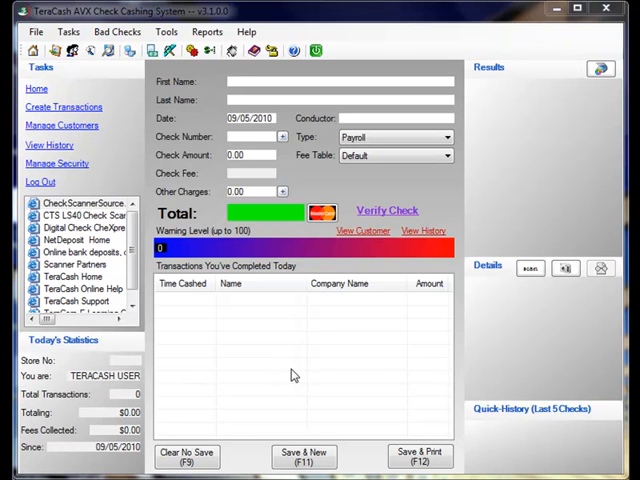
mouse_move(298, 373)
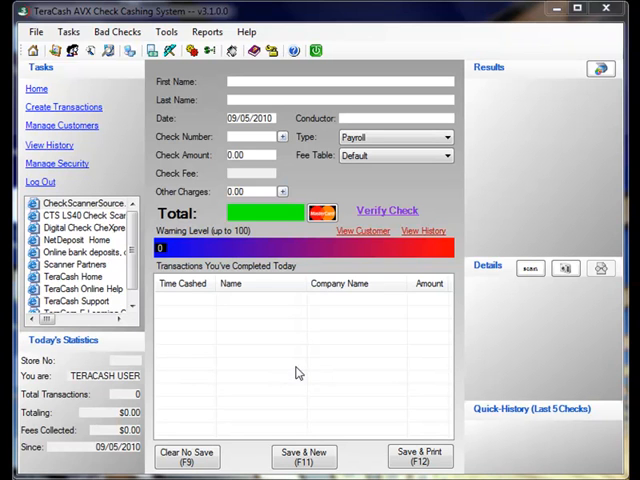
mouse_move(334, 354)
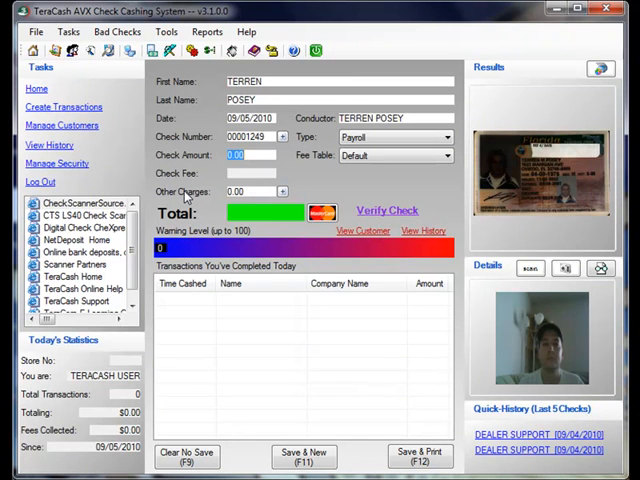
type("34")
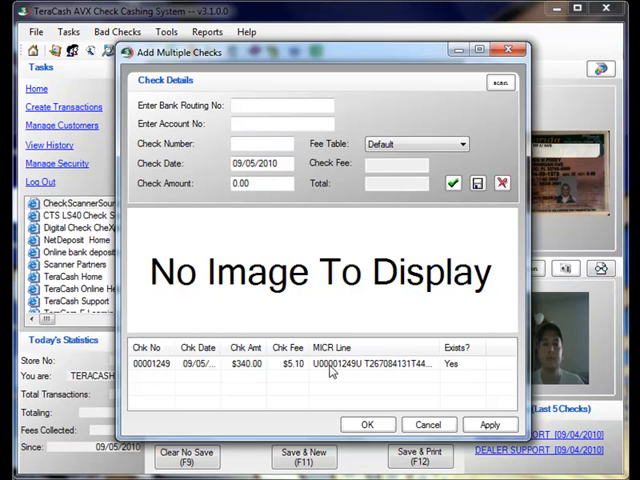
mouse_move(248, 370)
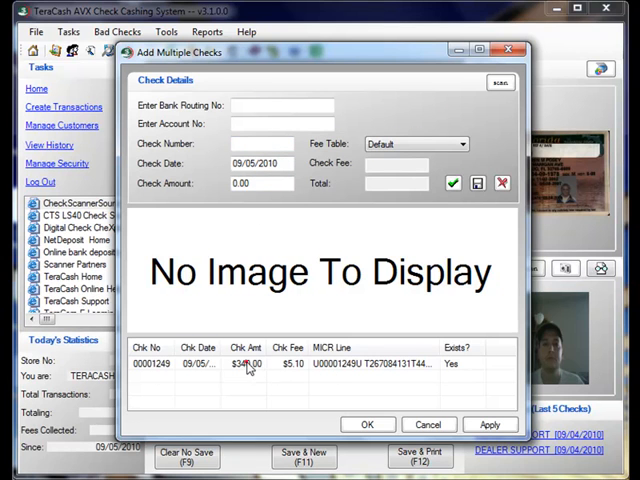
- Select check 00001249 in the list to load its $340.00 details and image
left_click(247, 363)
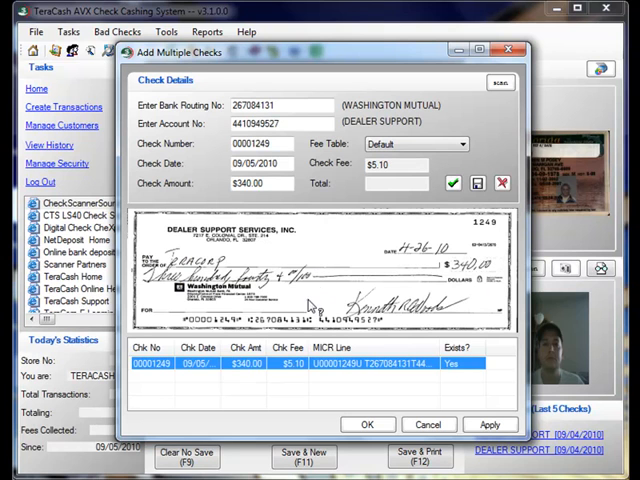
mouse_move(315, 240)
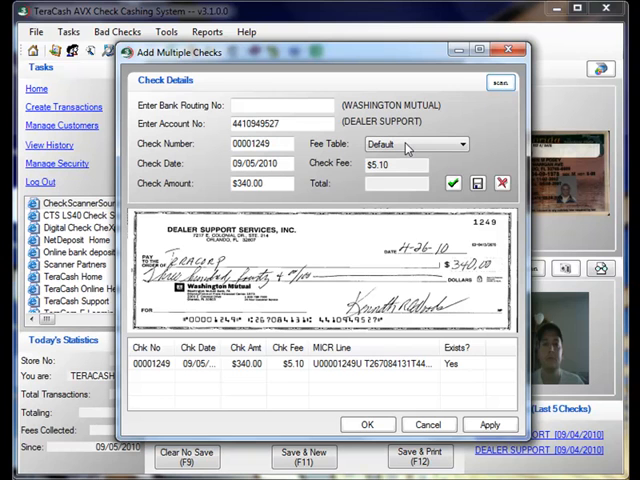
- Scan Wachovia check 00026751, enter $225.00, and add it to the list
left_click(499, 82)
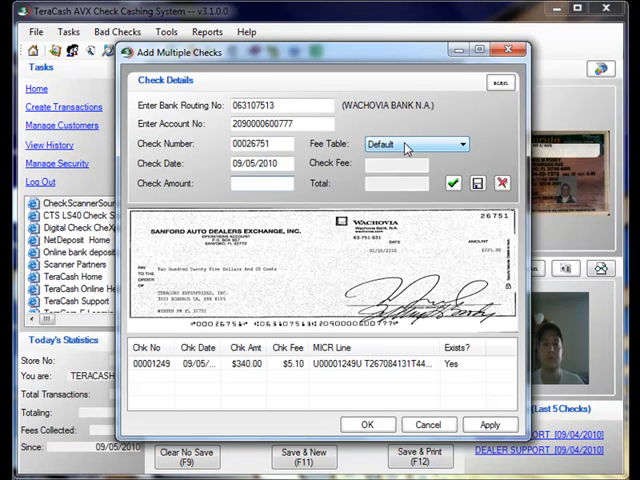
type("225")
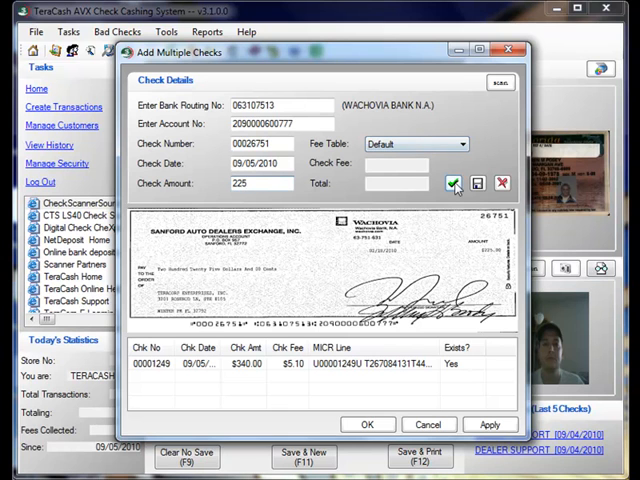
left_click(455, 183)
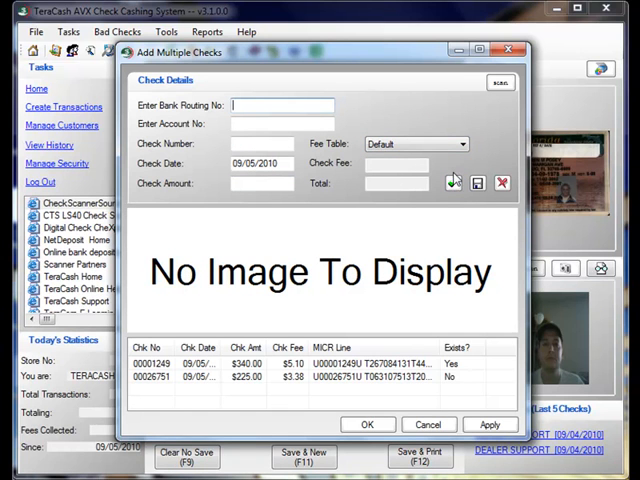
mouse_move(453, 178)
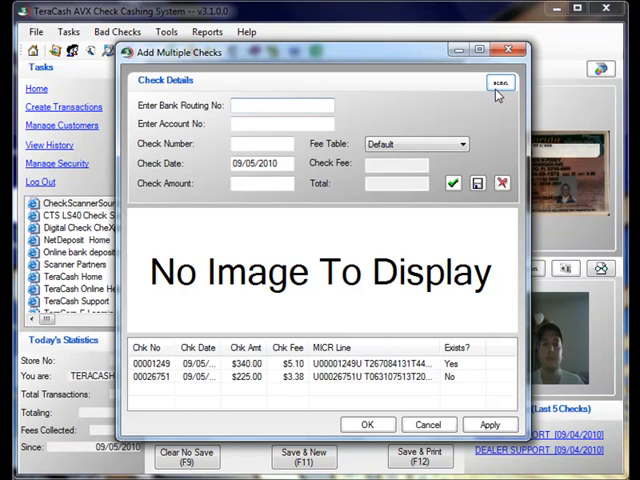
- Scan Washington Mutual check 002348, enter $200.00, and add it to the list
left_click(500, 82)
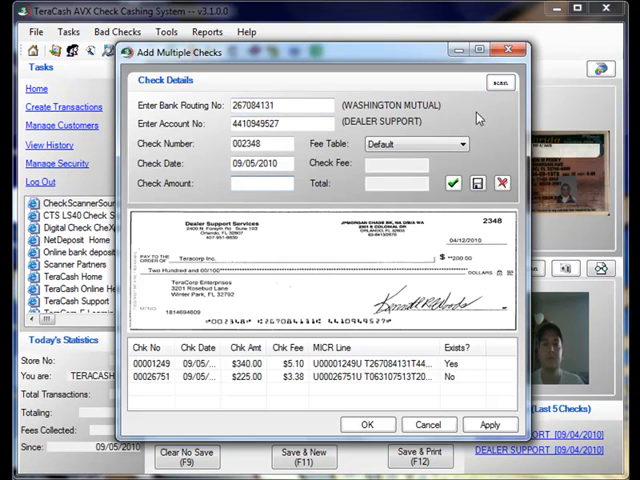
type("200")
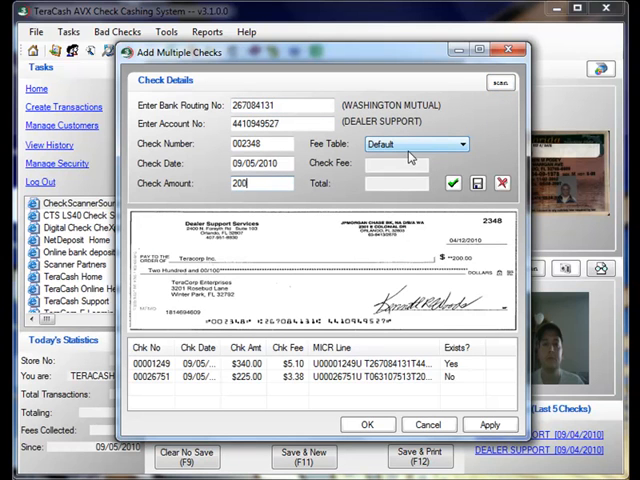
left_click(452, 183)
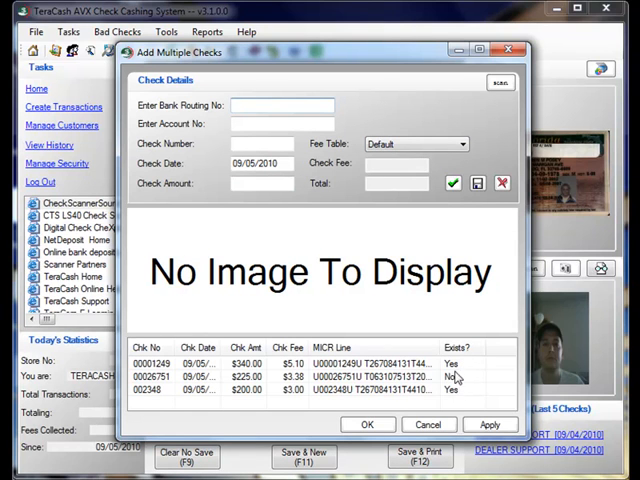
mouse_move(455, 375)
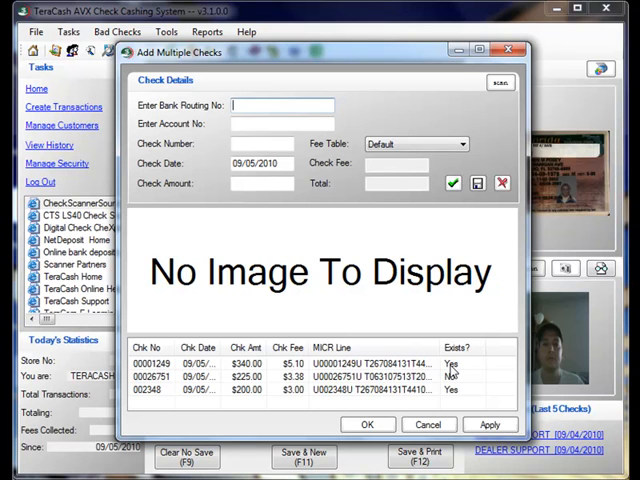
mouse_move(448, 383)
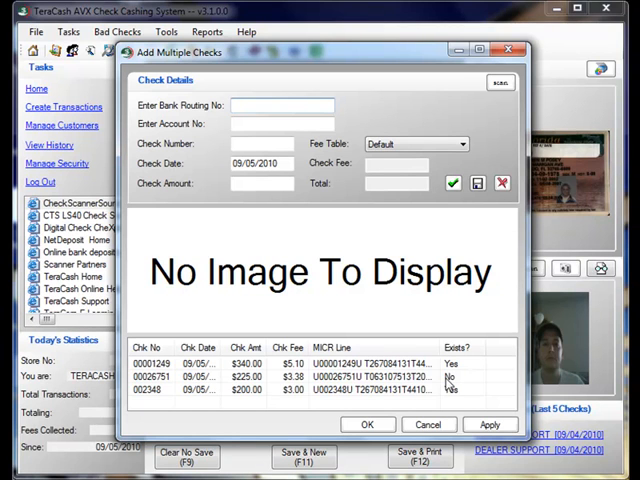
mouse_move(448, 388)
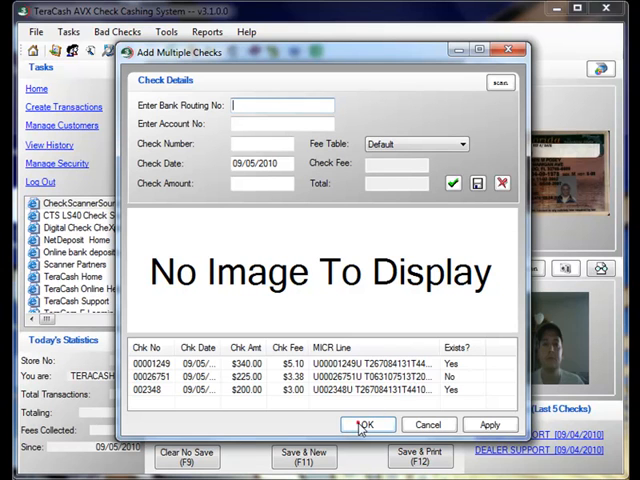
- Accept the three checks, opening the New Customer Wizard with its check viewer
left_click(367, 424)
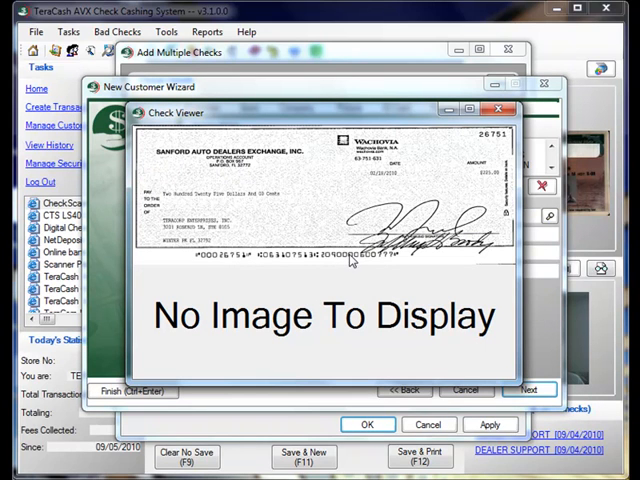
mouse_move(420, 165)
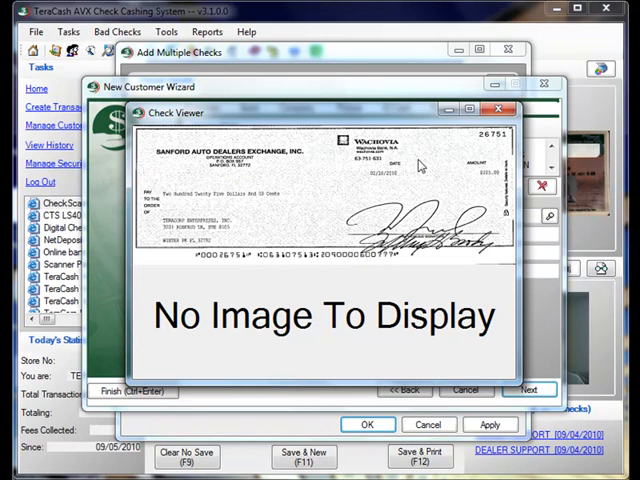
mouse_move(473, 147)
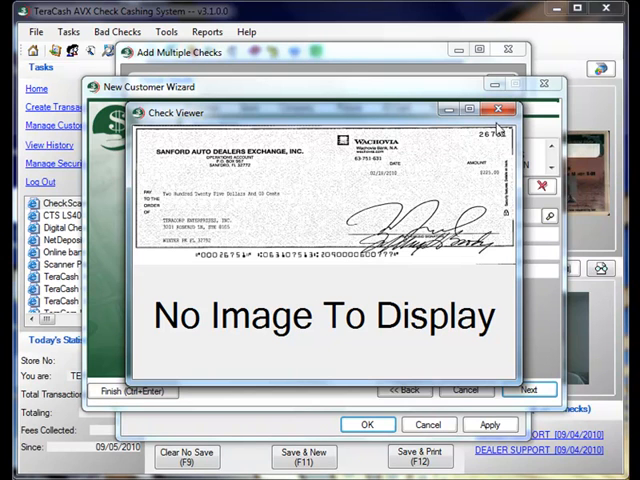
- Create the company SANFORD AUTO DEALERS in the wizard and finish
left_click(498, 108)
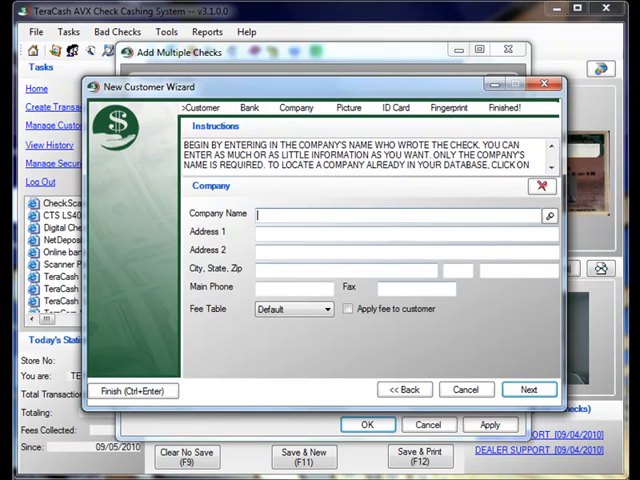
type("SANFORD AUTO DE")
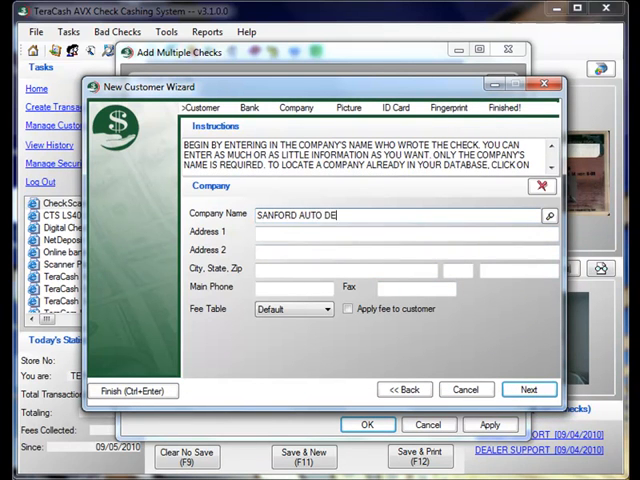
type("ALERS")
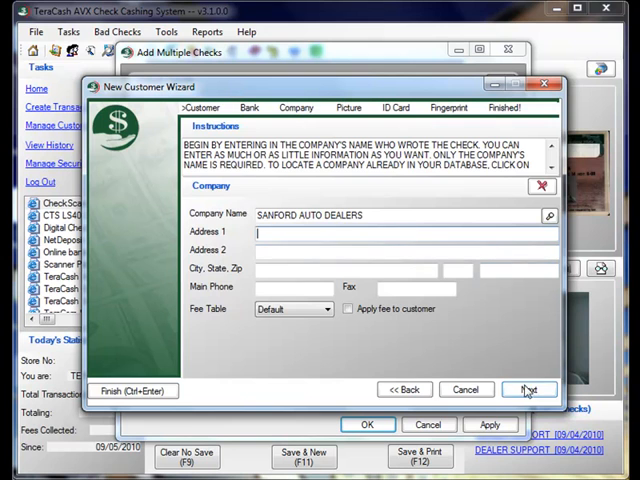
left_click(529, 389)
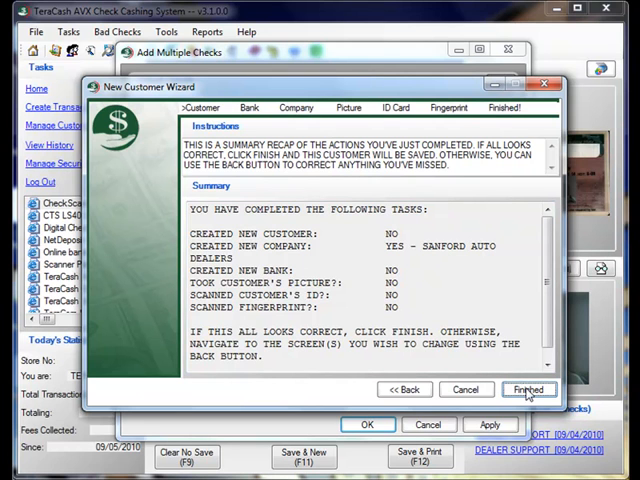
left_click(527, 389)
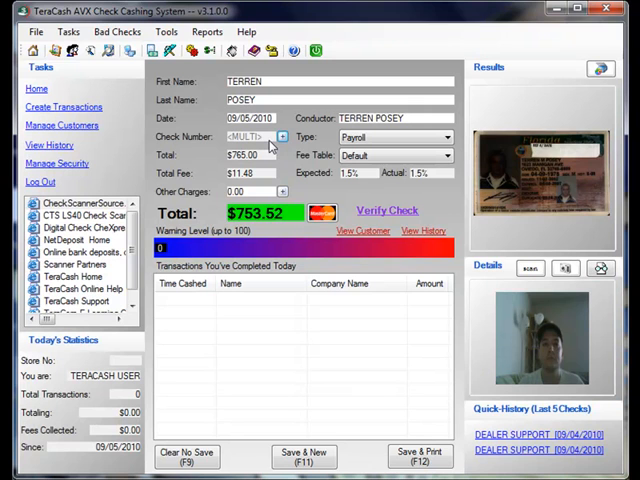
mouse_move(197, 175)
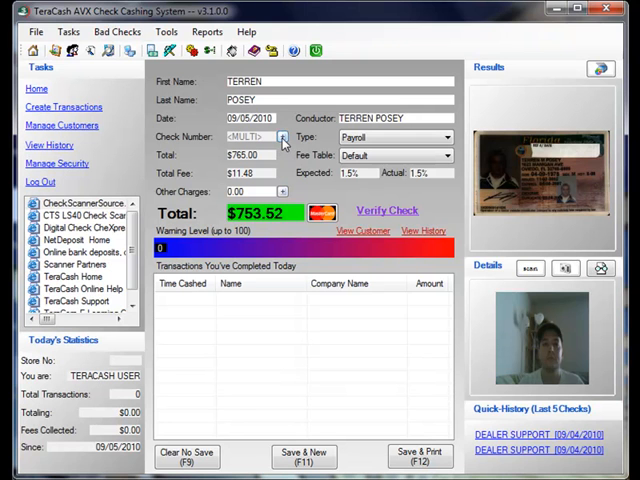
- Reopen the multiple-checks list from the $765.00 <MULTI> transaction
left_click(283, 137)
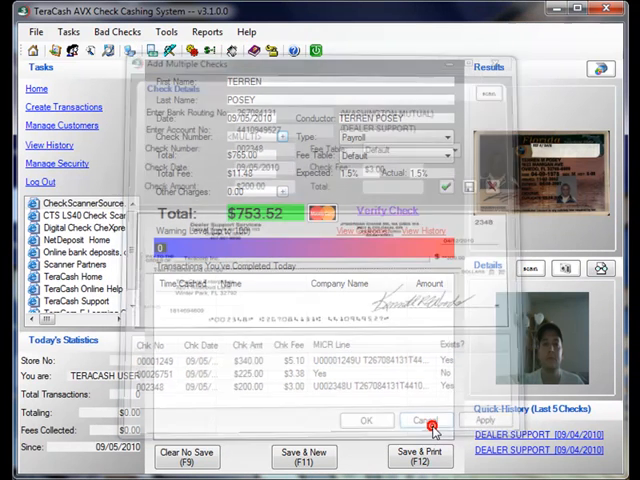
- Close the checks list, then Save & New the $753.52 transaction, confirming change due
left_click(422, 420)
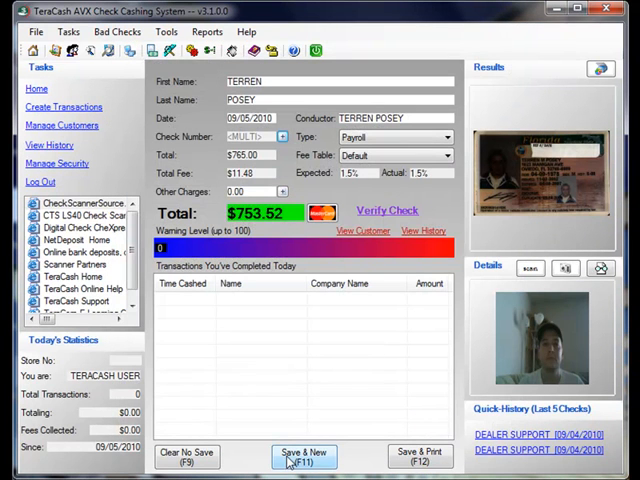
left_click(304, 457)
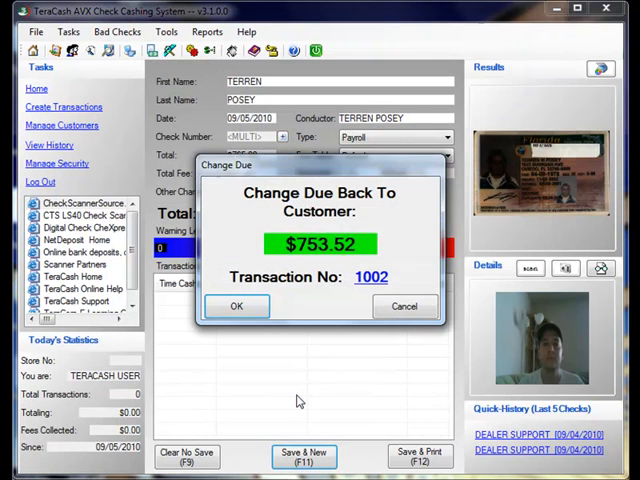
left_click(237, 306)
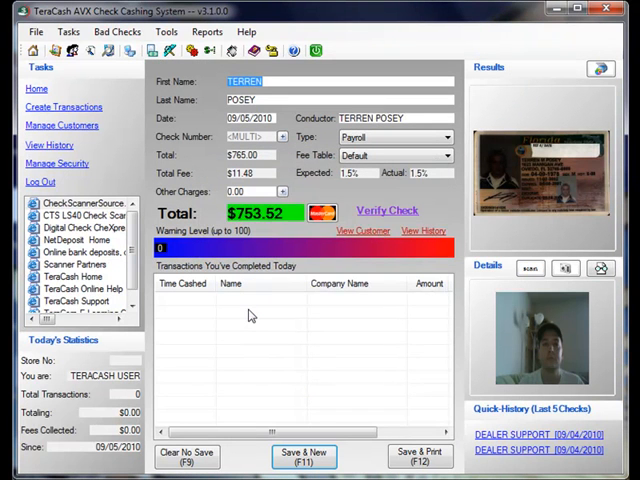
mouse_move(251, 335)
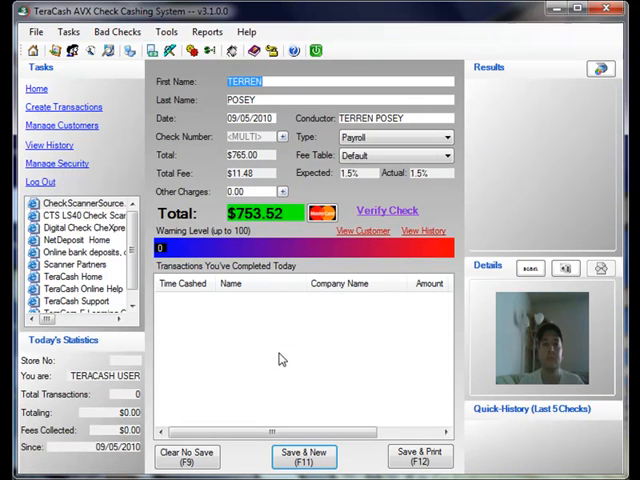
left_click(304, 457)
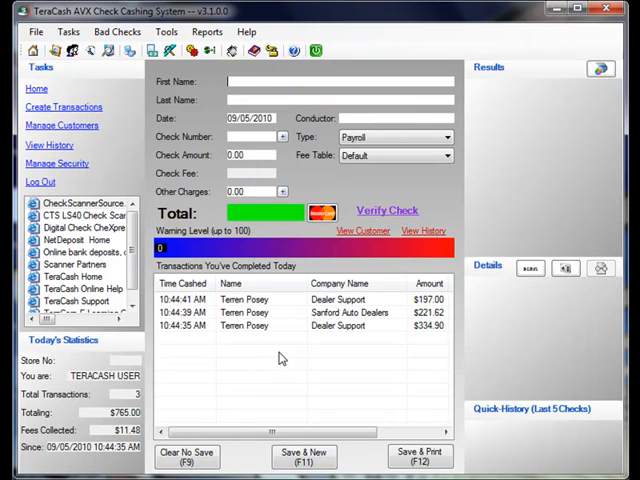